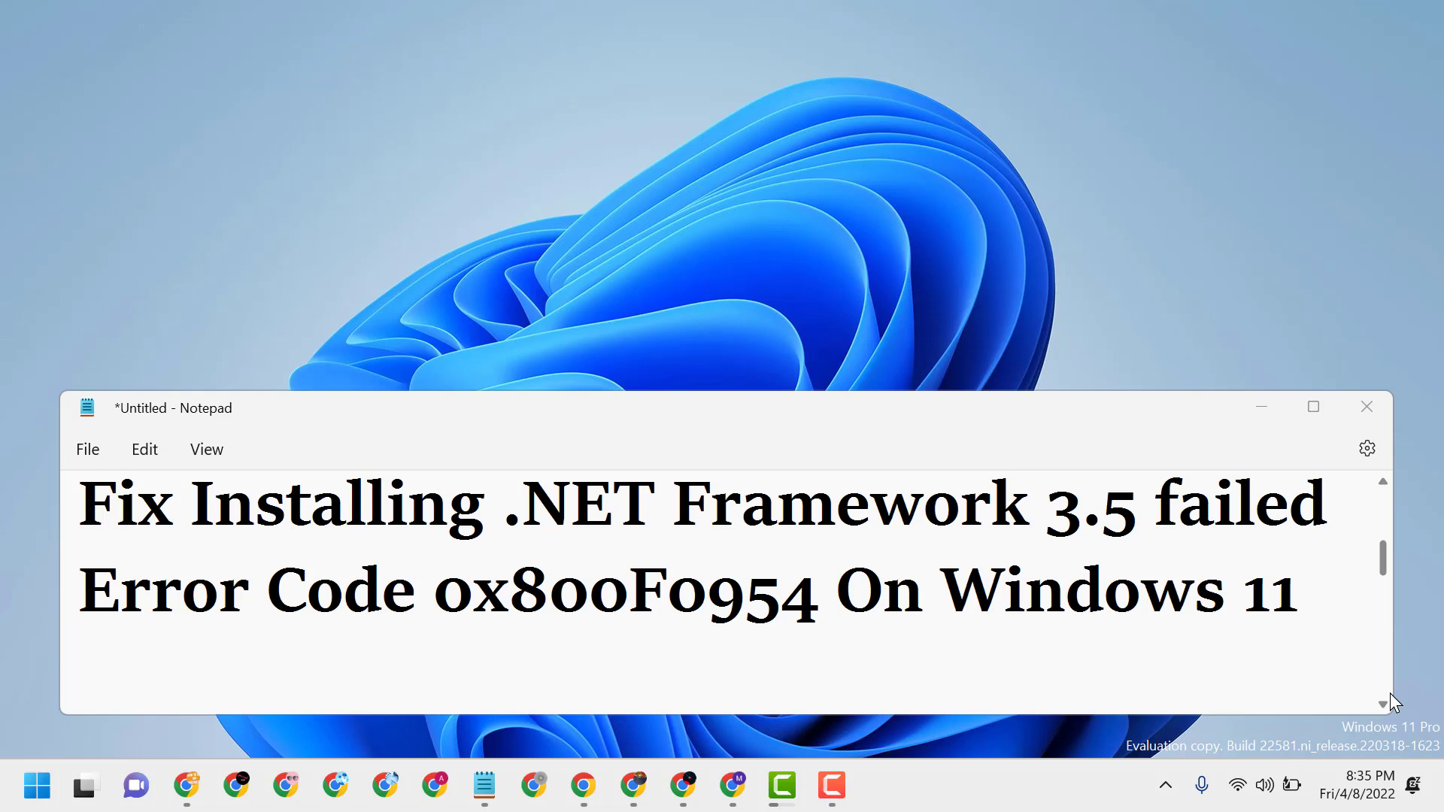
mouse_move(1298, 584)
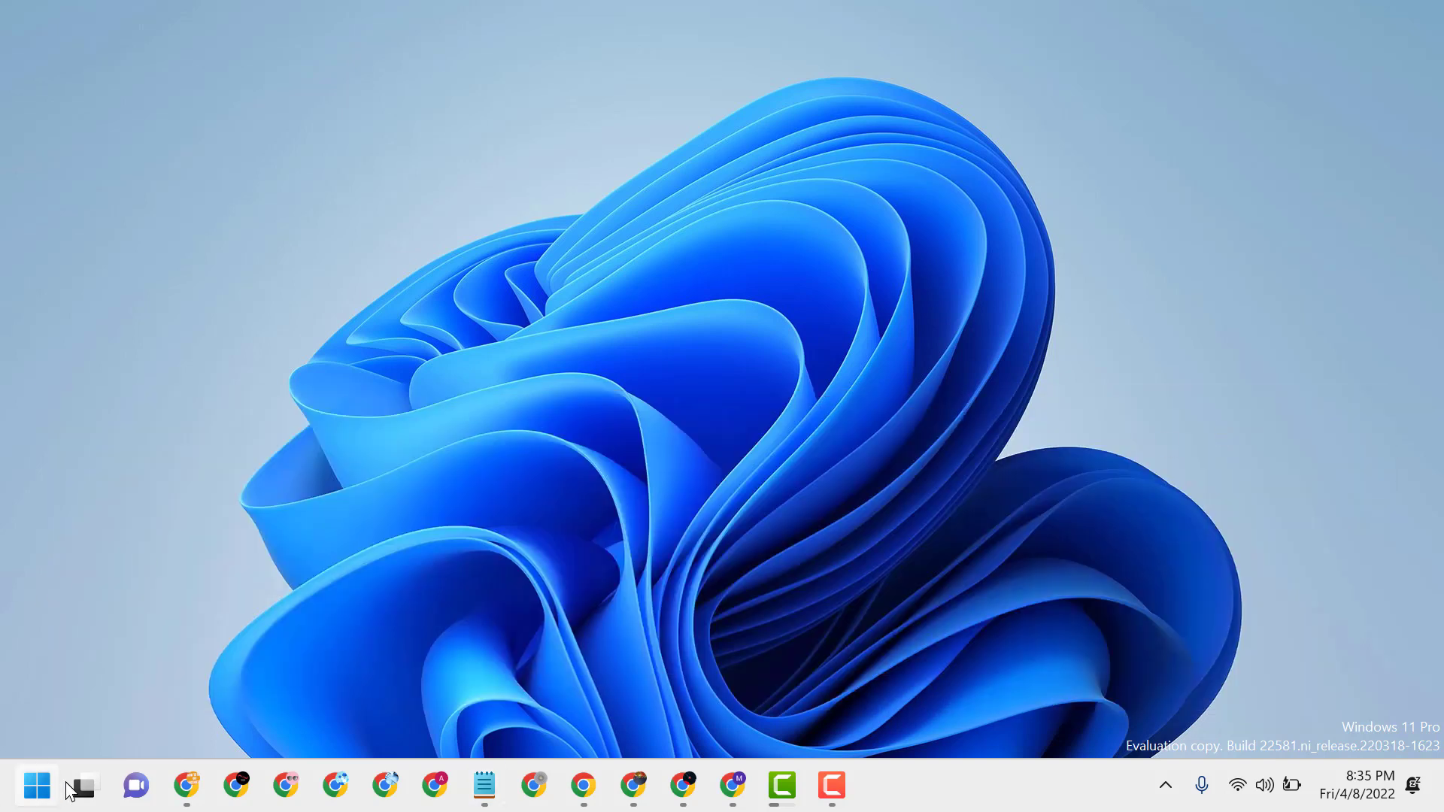
Search the Start menu for 'edit group policy' so it shows as the best match.
left_click(36, 785)
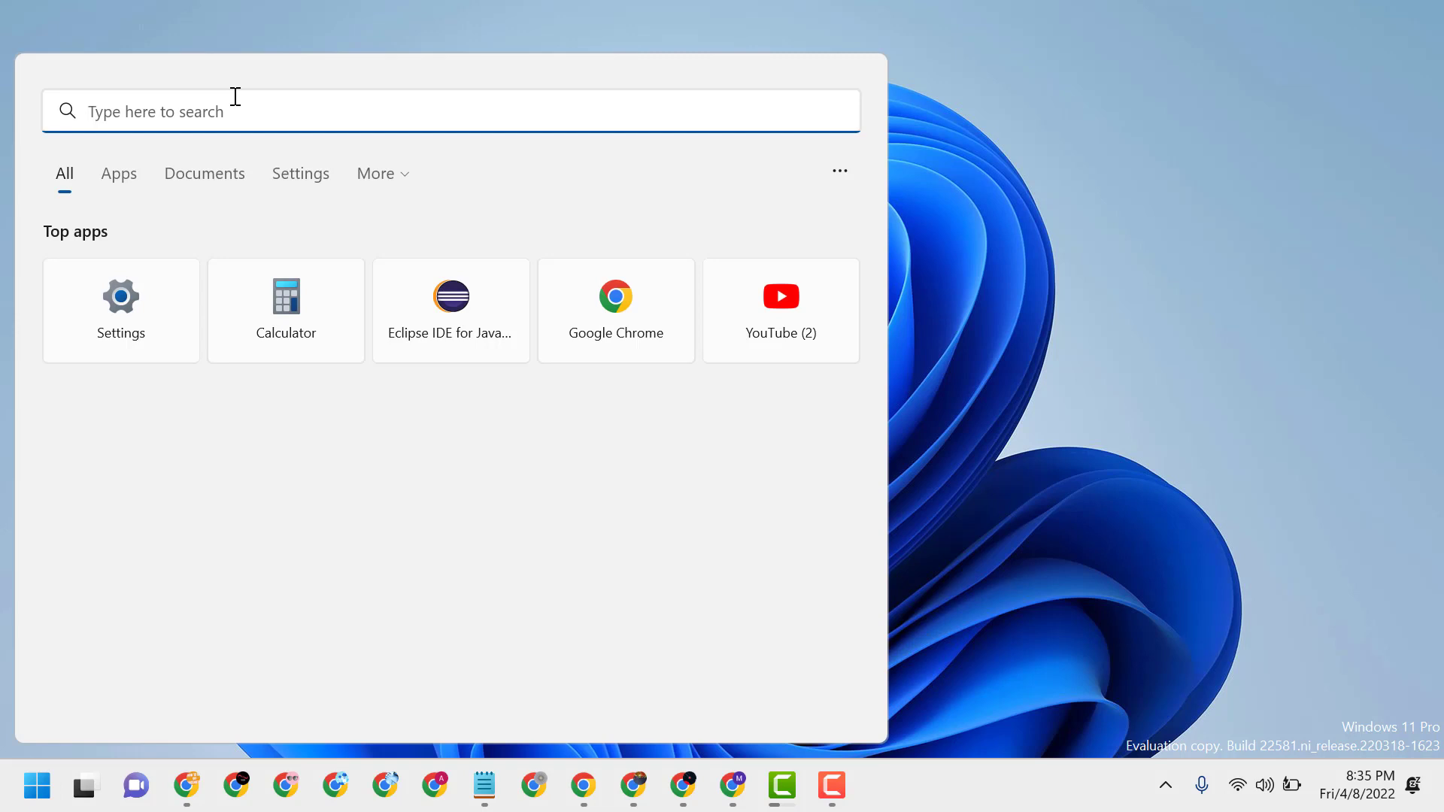
type("edit")
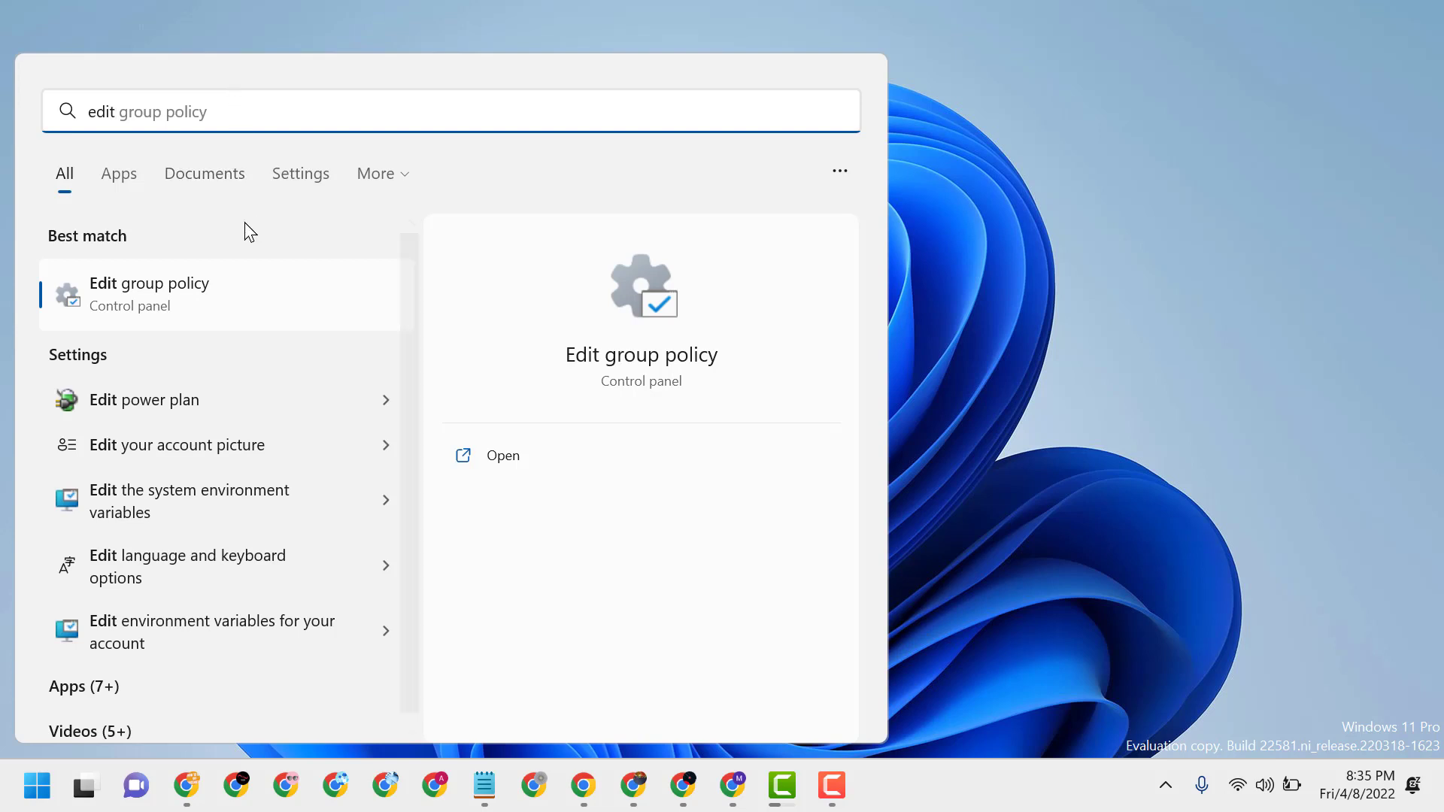
Launch the editor and browse Computer Configuration > Administrative Templates > System to the optional component installation setting.
left_click(502, 454)
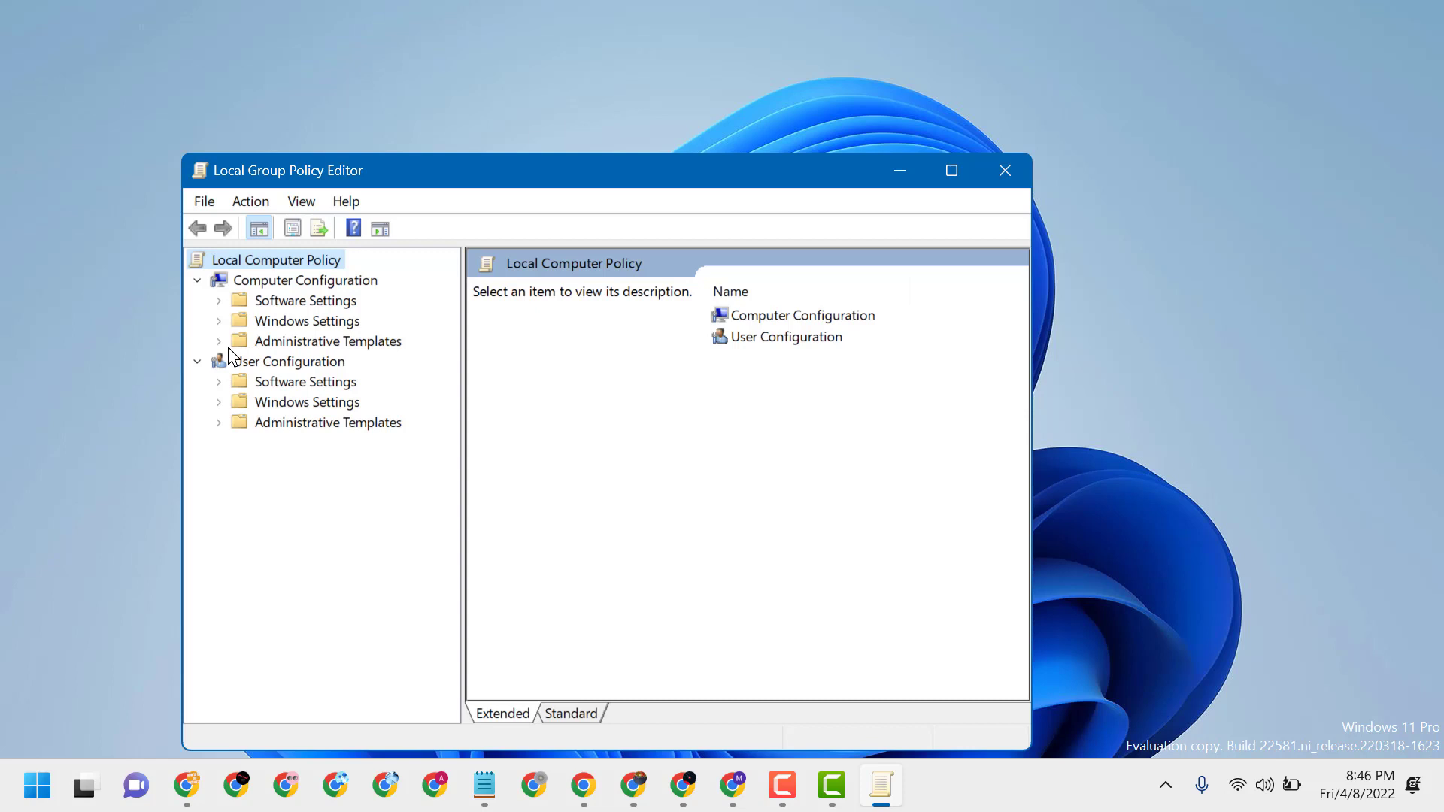
left_click(220, 340)
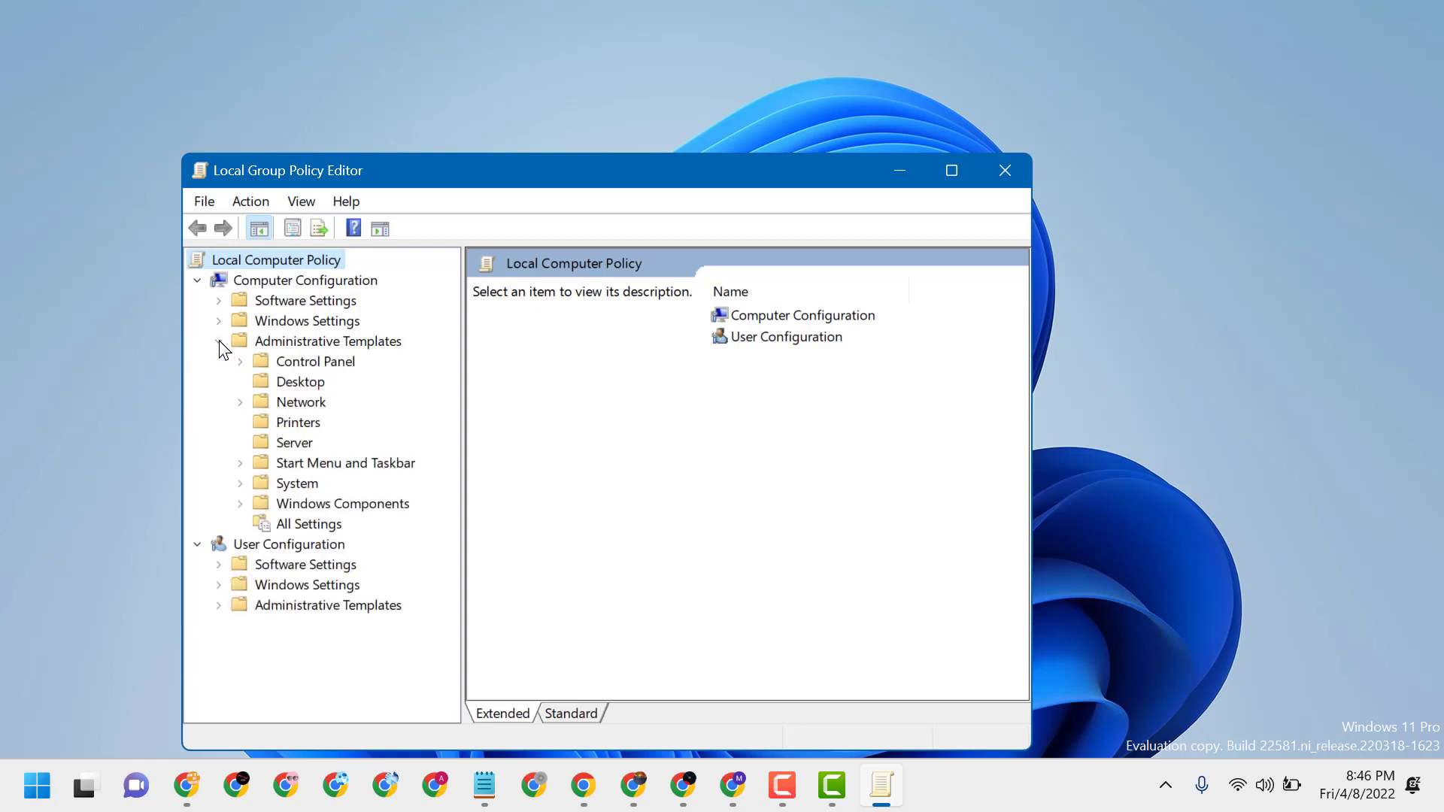
left_click(220, 340)
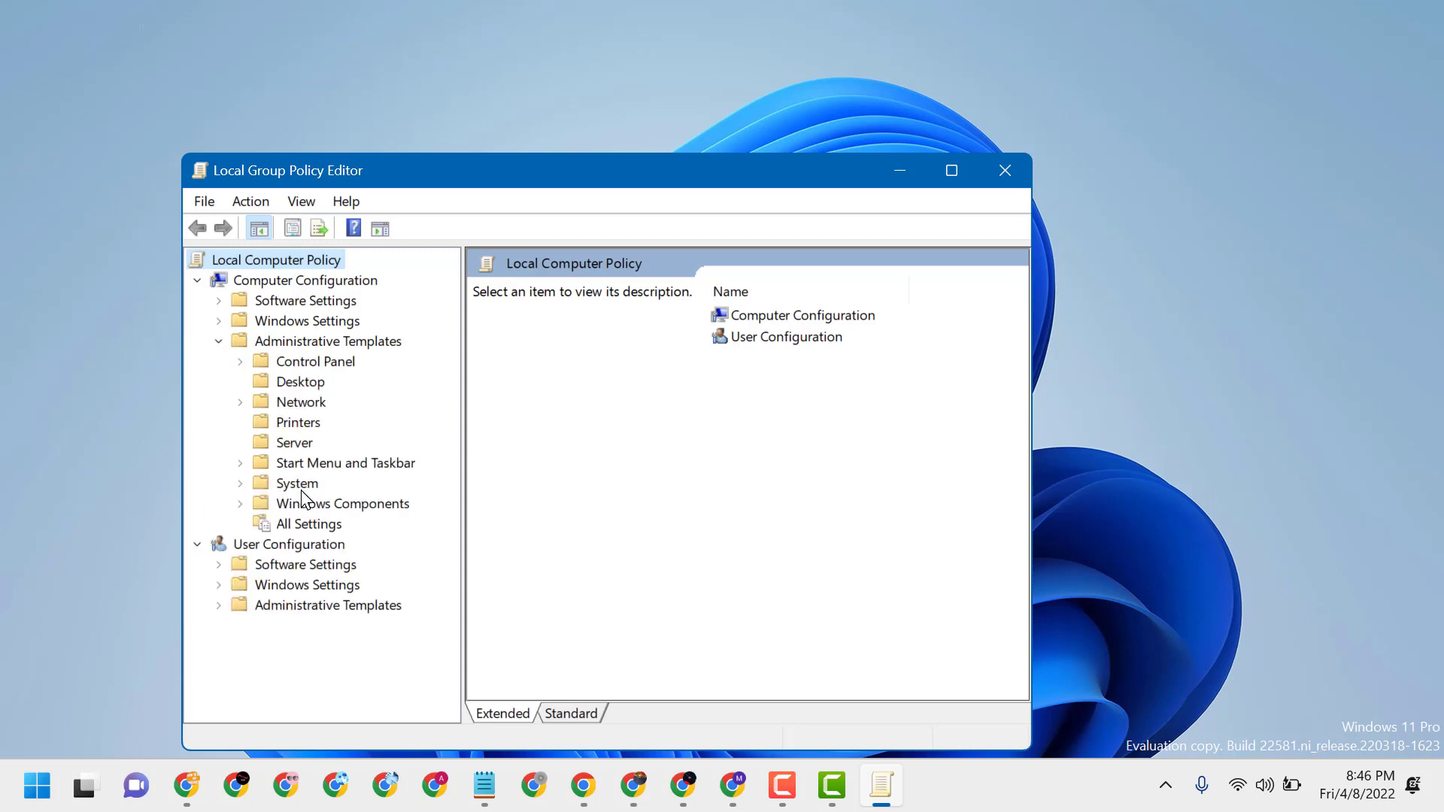
left_click(297, 483)
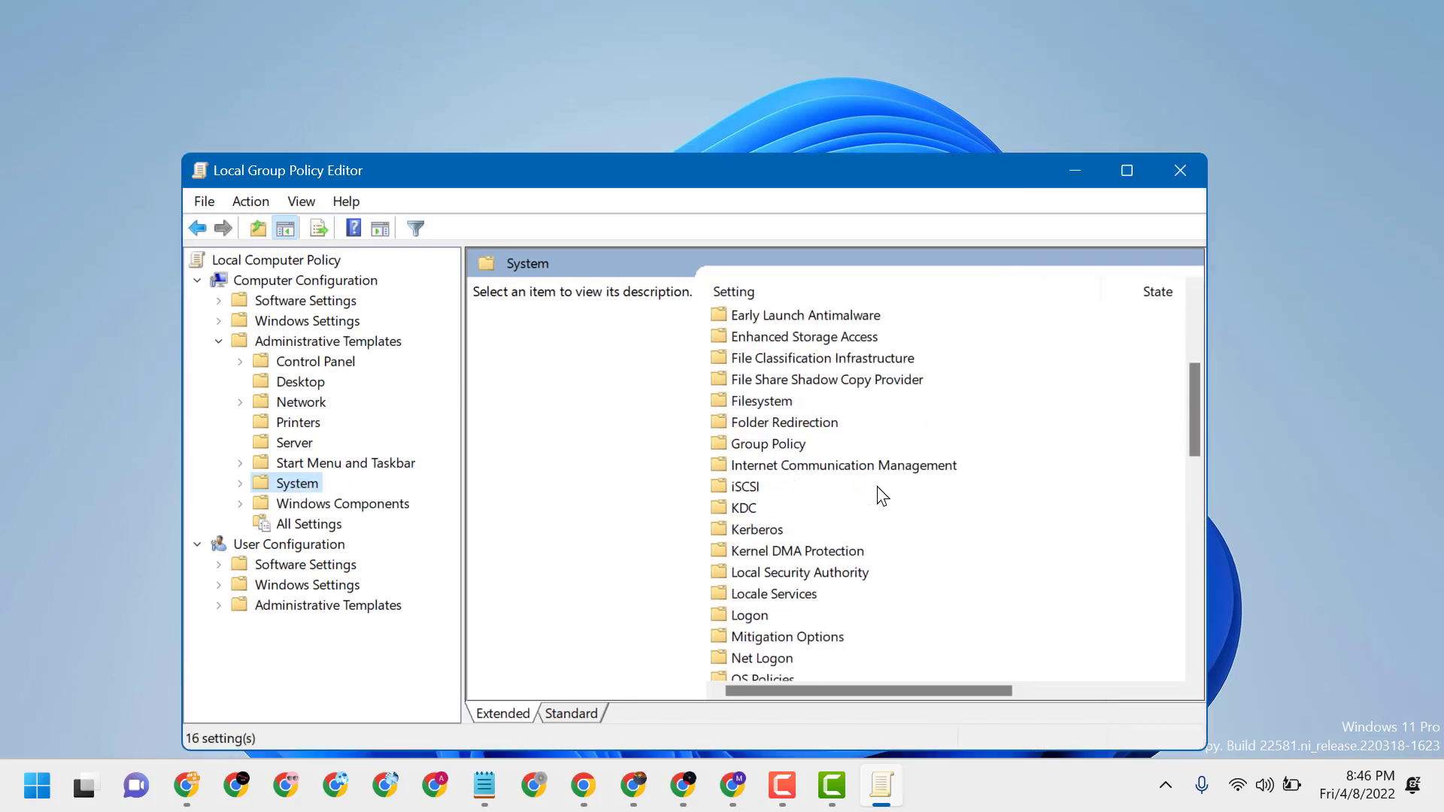
scroll("down", 3)
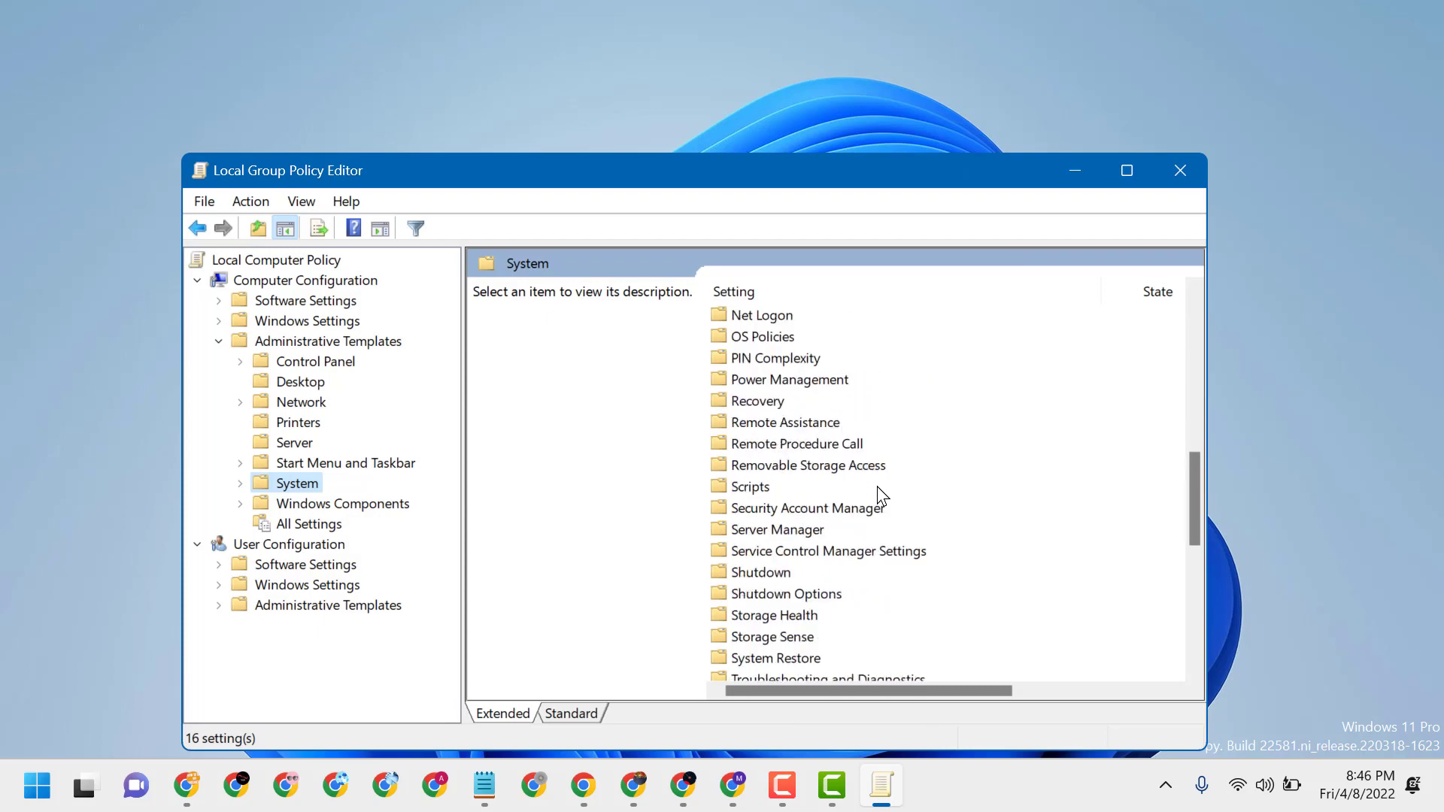
scroll("down", 3)
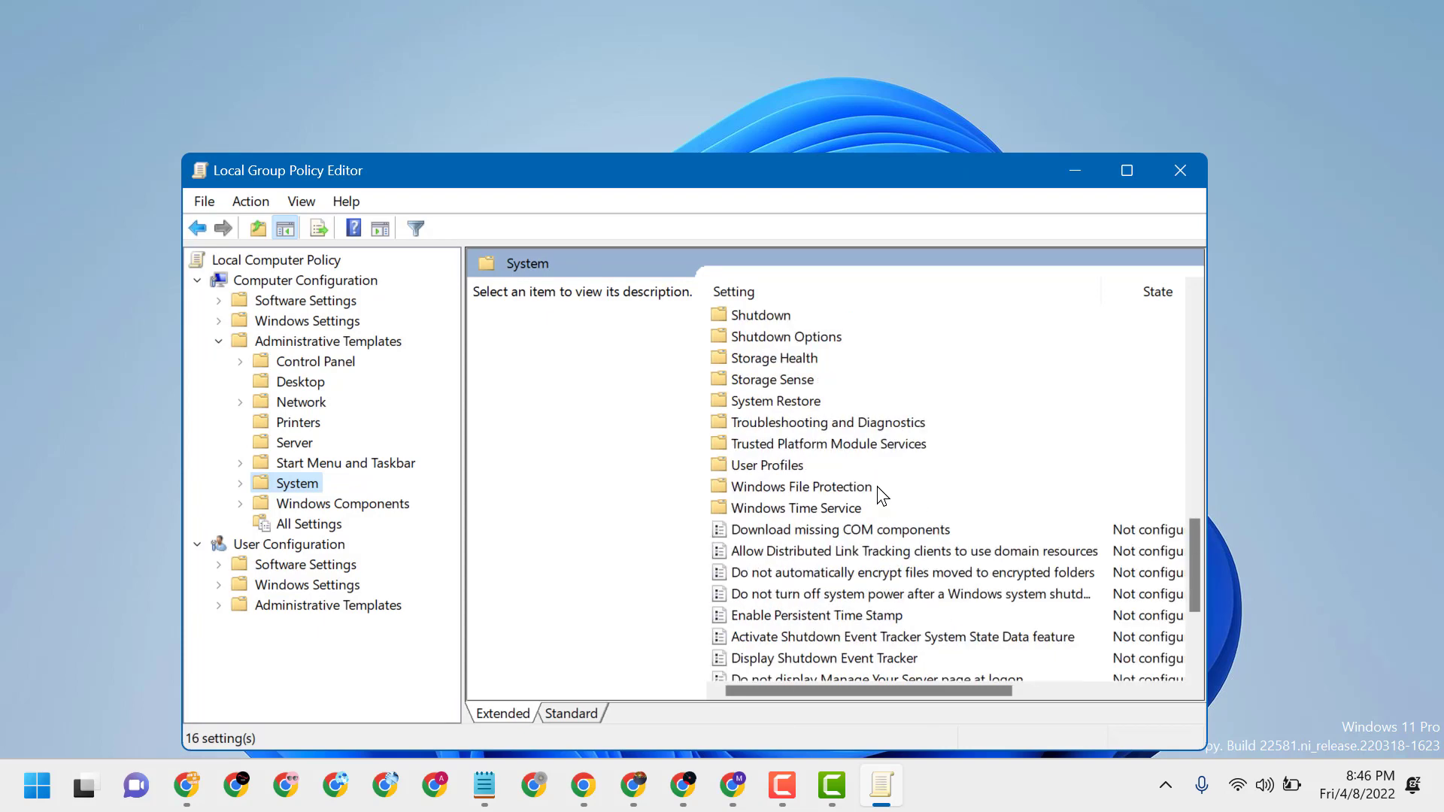
scroll("down", 3)
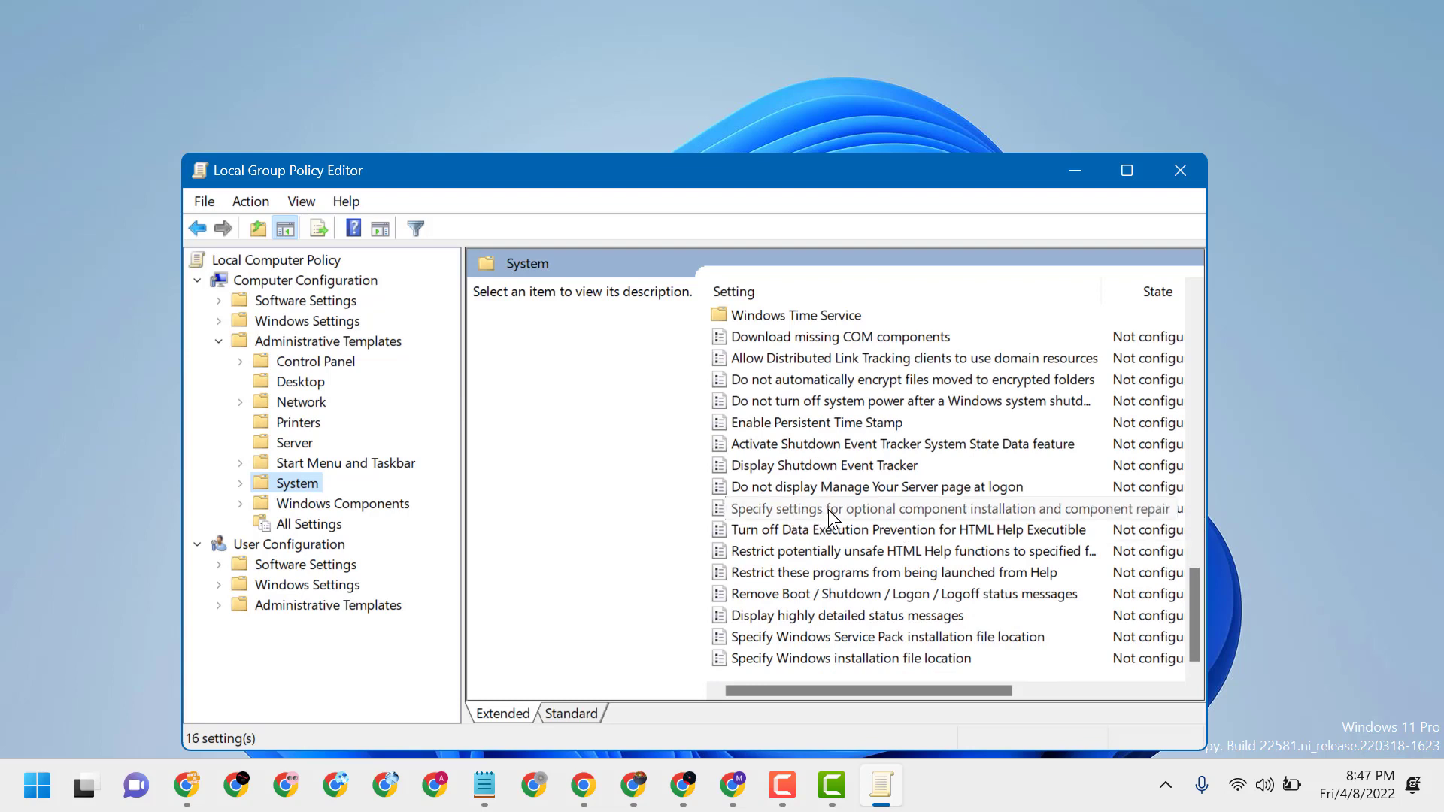
mouse_move(938, 520)
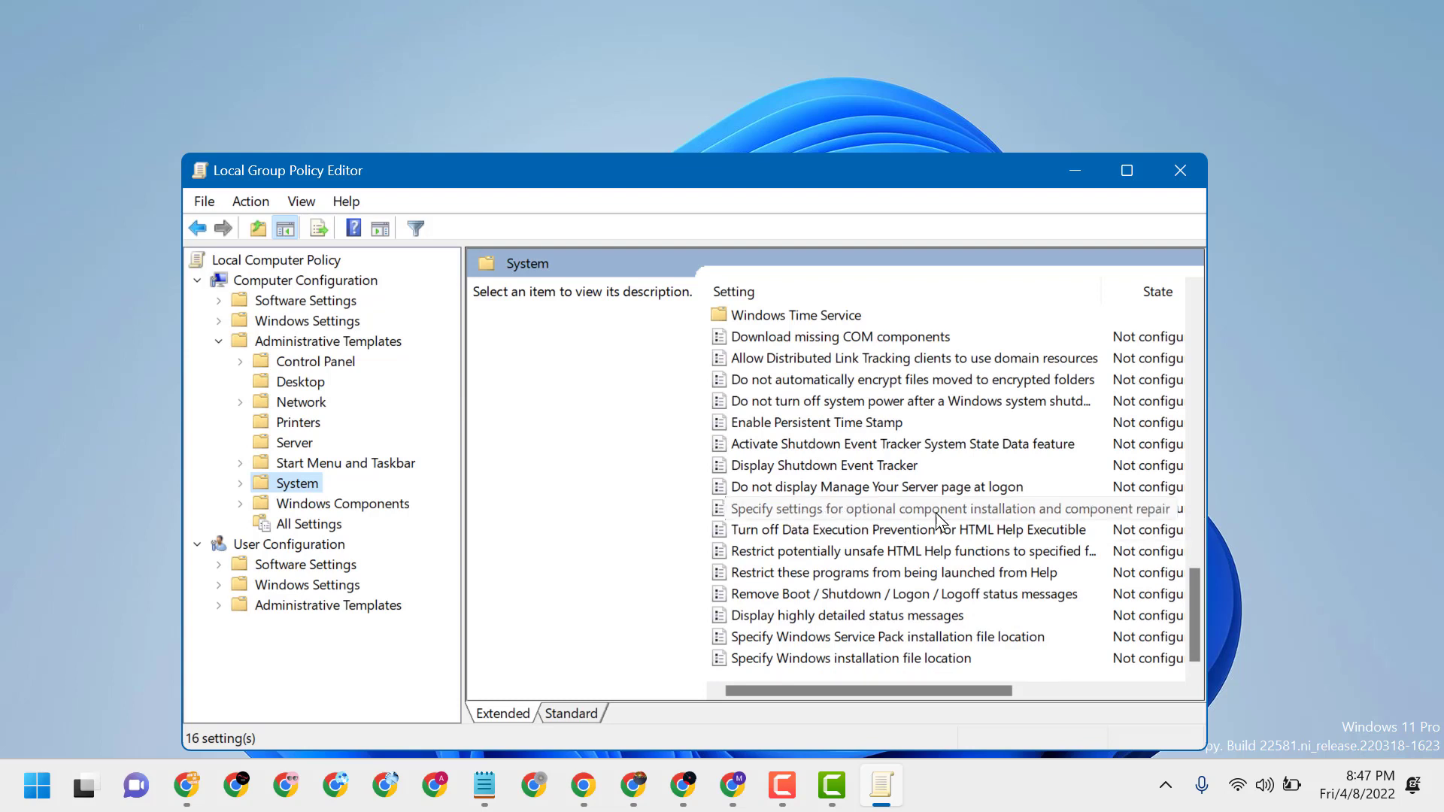
mouse_move(1083, 529)
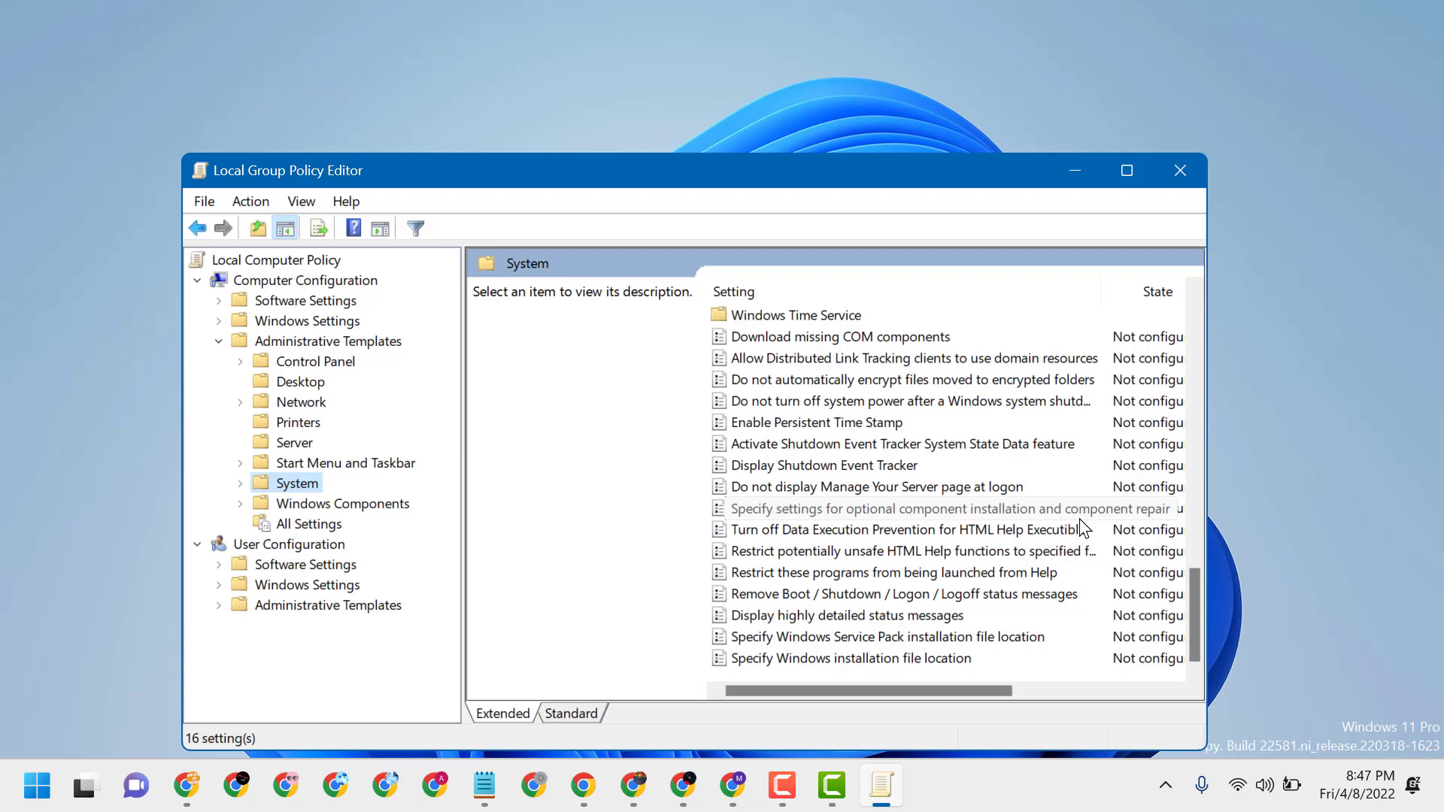
mouse_move(969, 514)
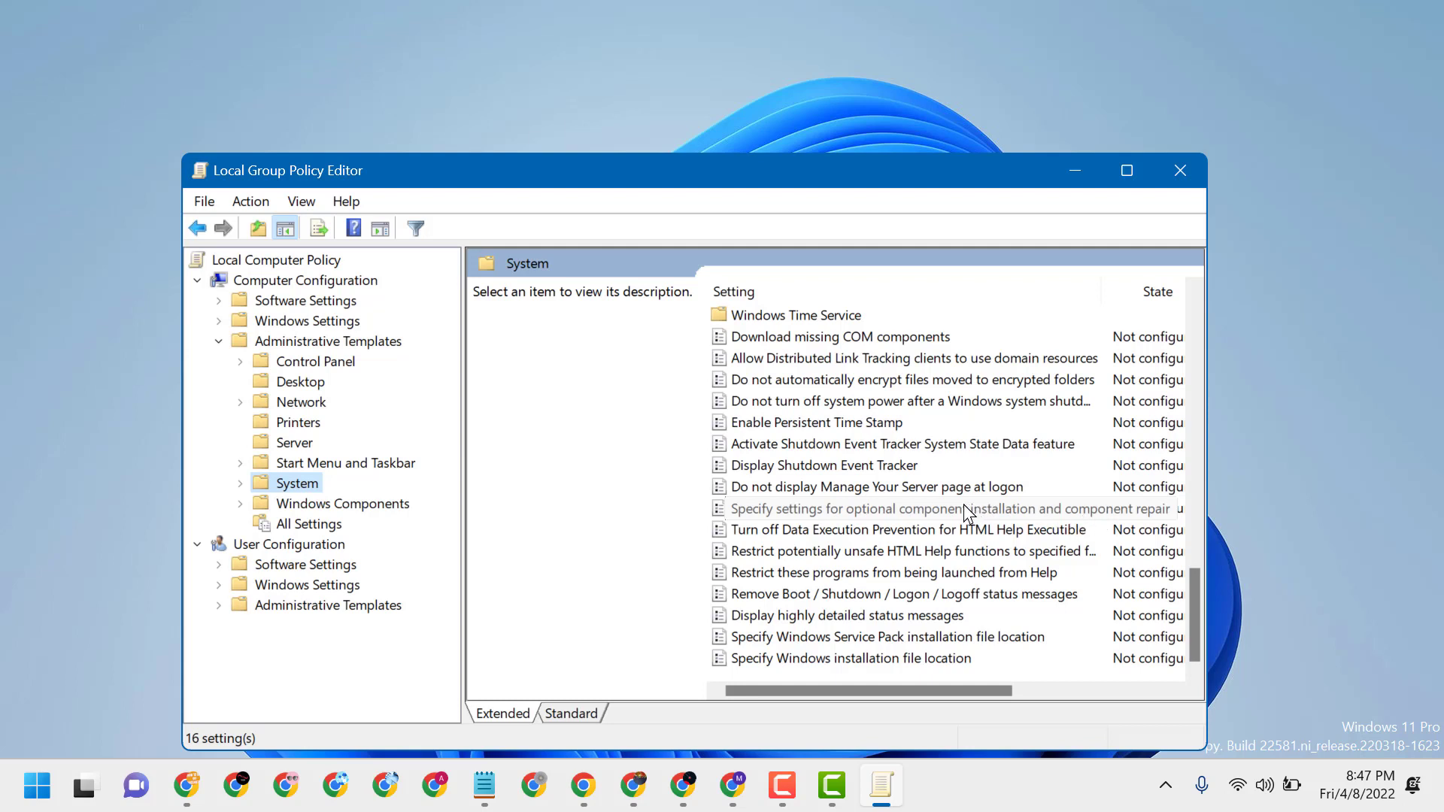
mouse_move(927, 514)
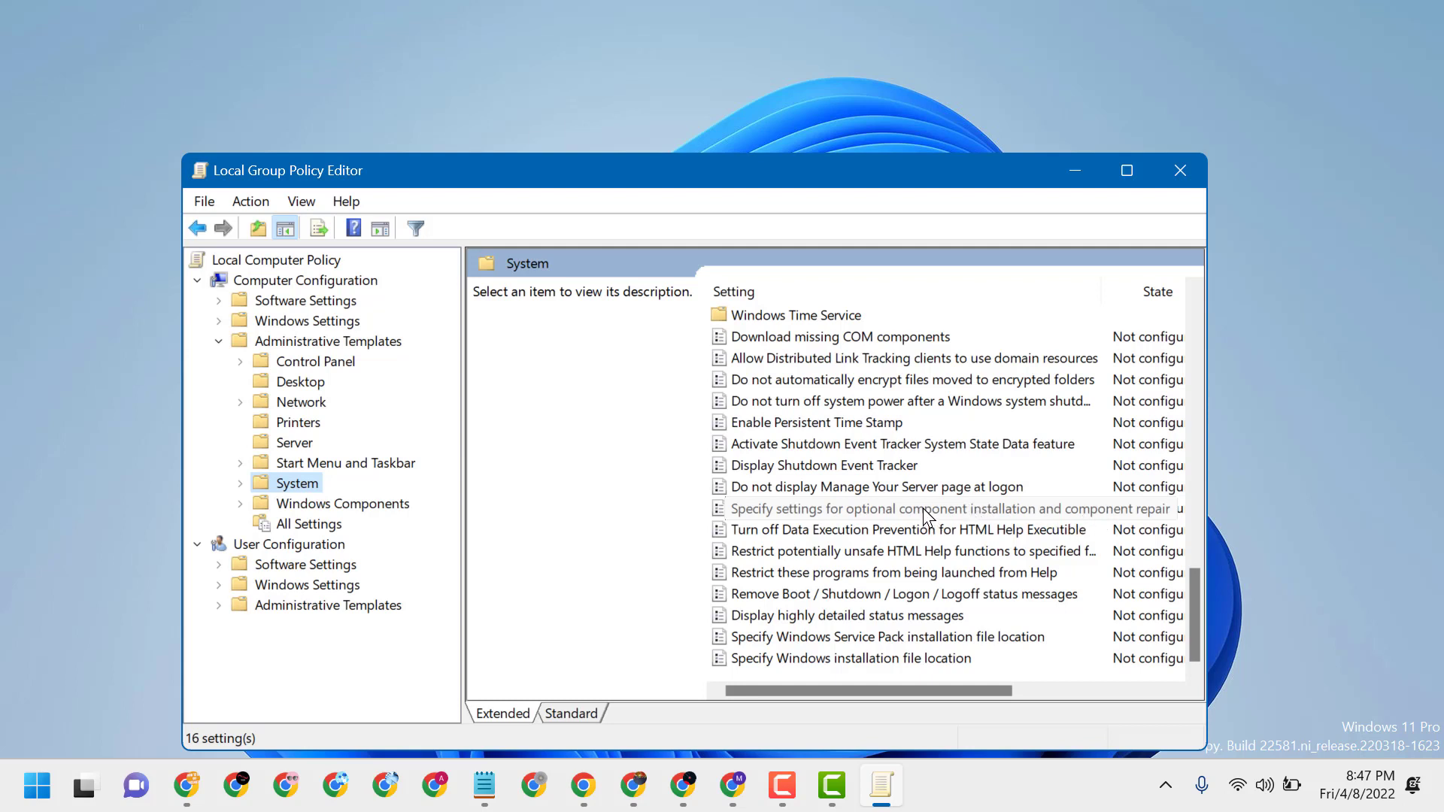
Enable the optional component installation and repair policy with repair content downloaded from Windows Update instead of WSUS.
double_click(929, 509)
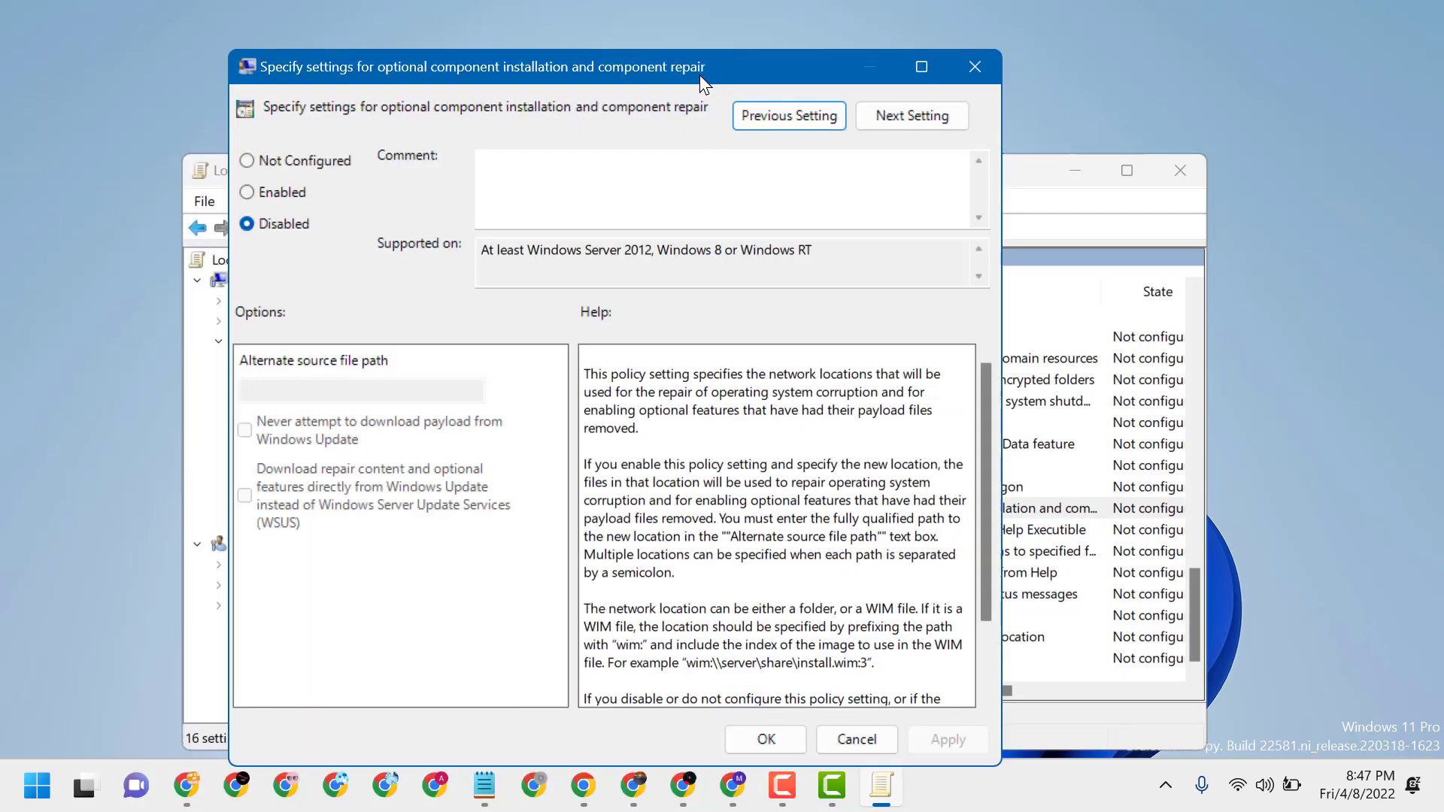
left_click(246, 192)
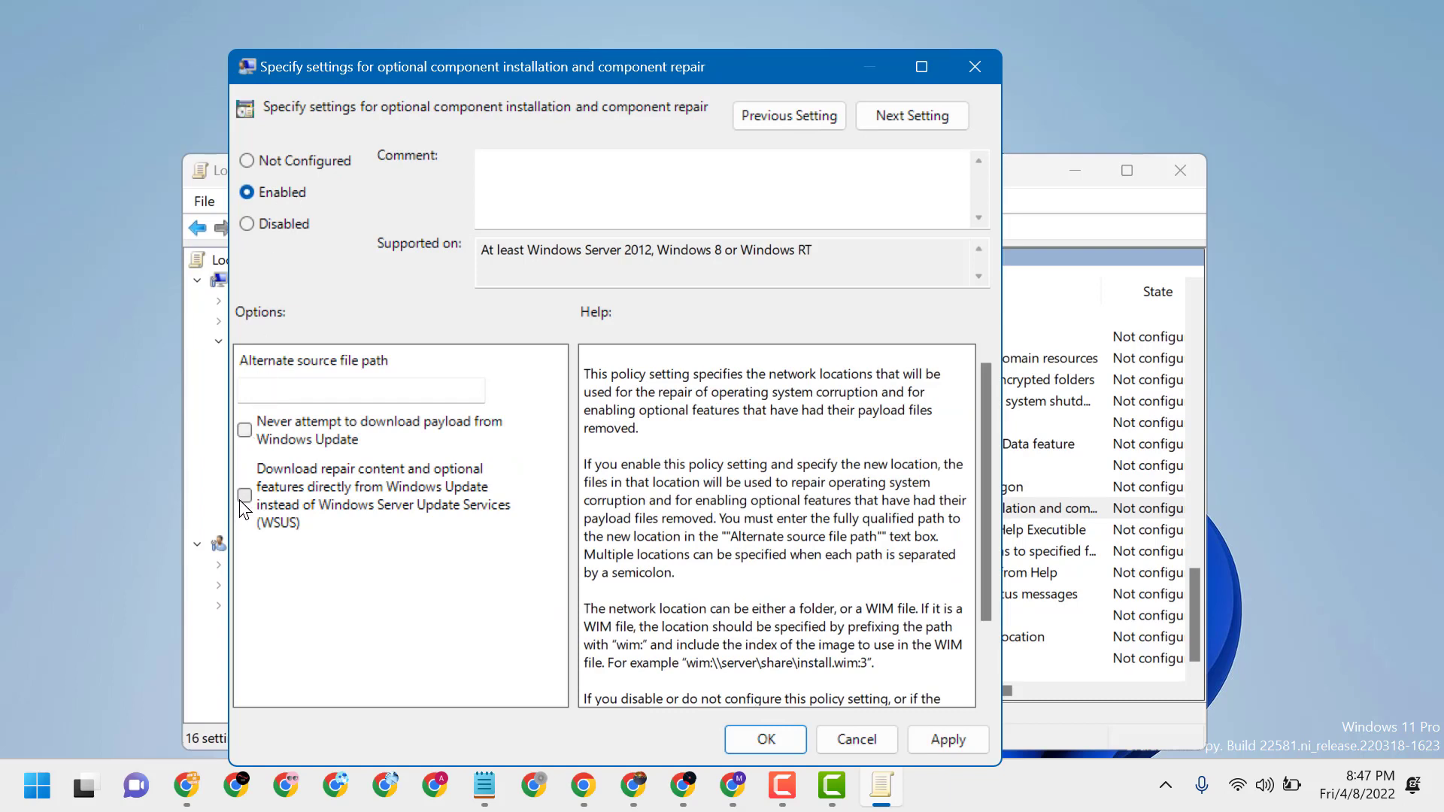
left_click(244, 495)
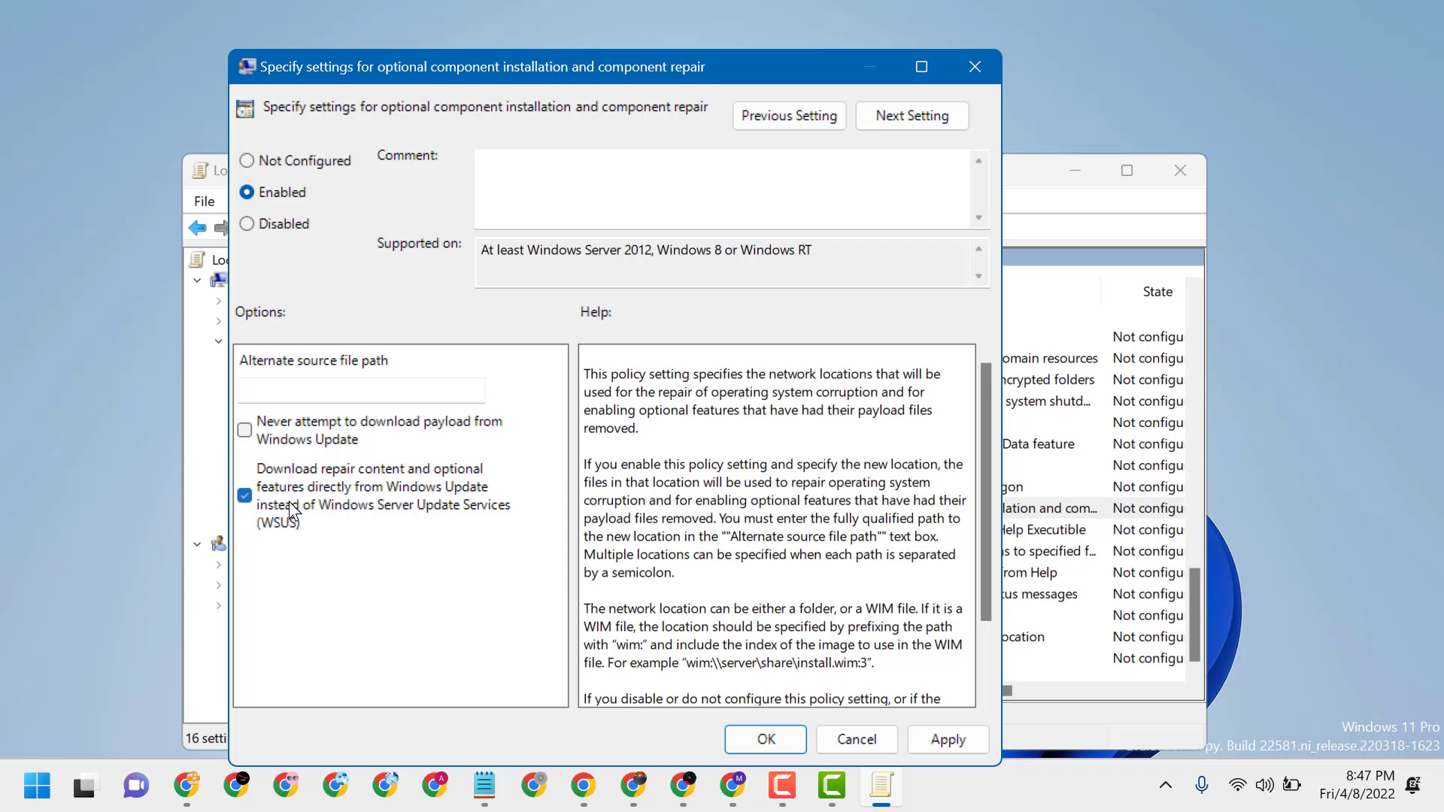
mouse_move(467, 502)
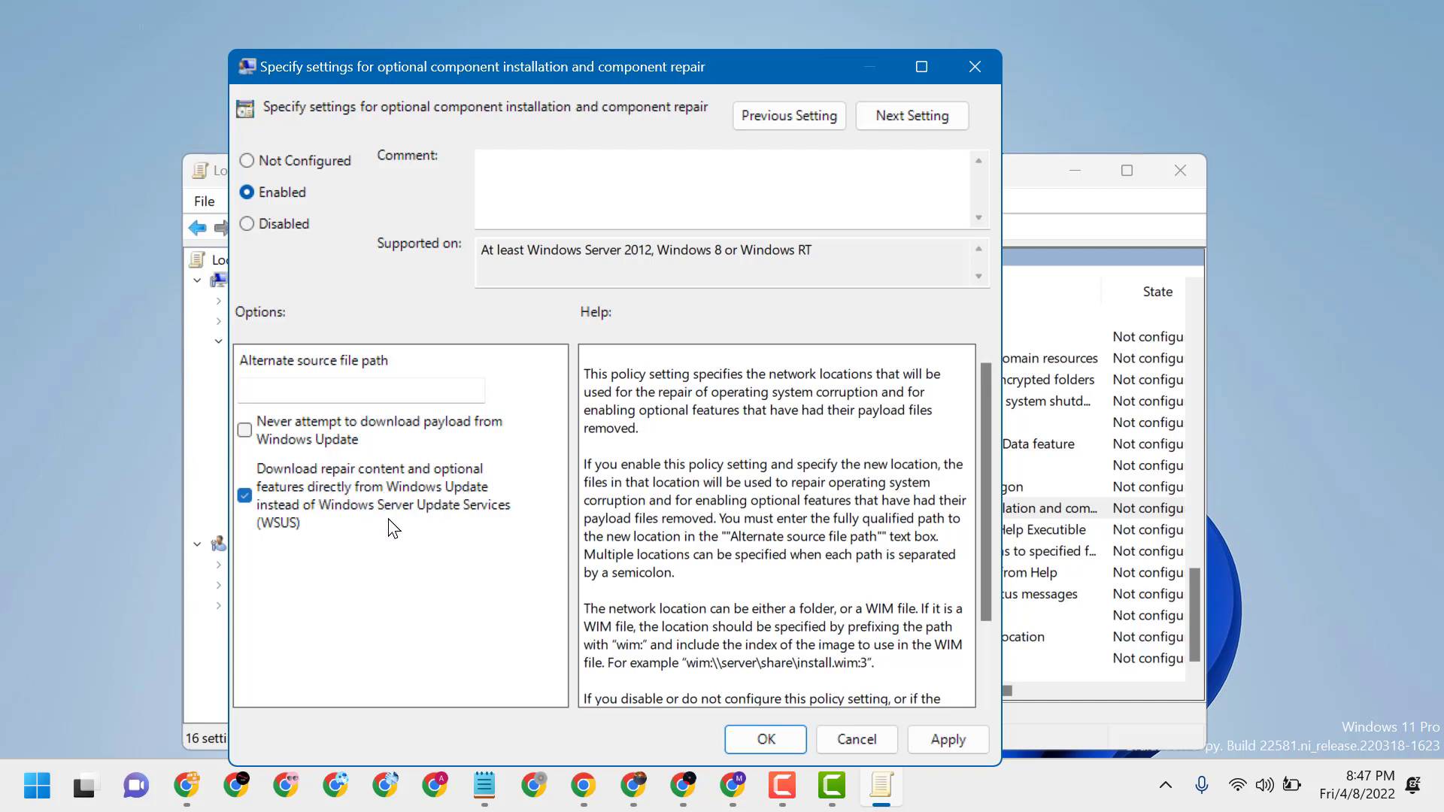
mouse_move(479, 521)
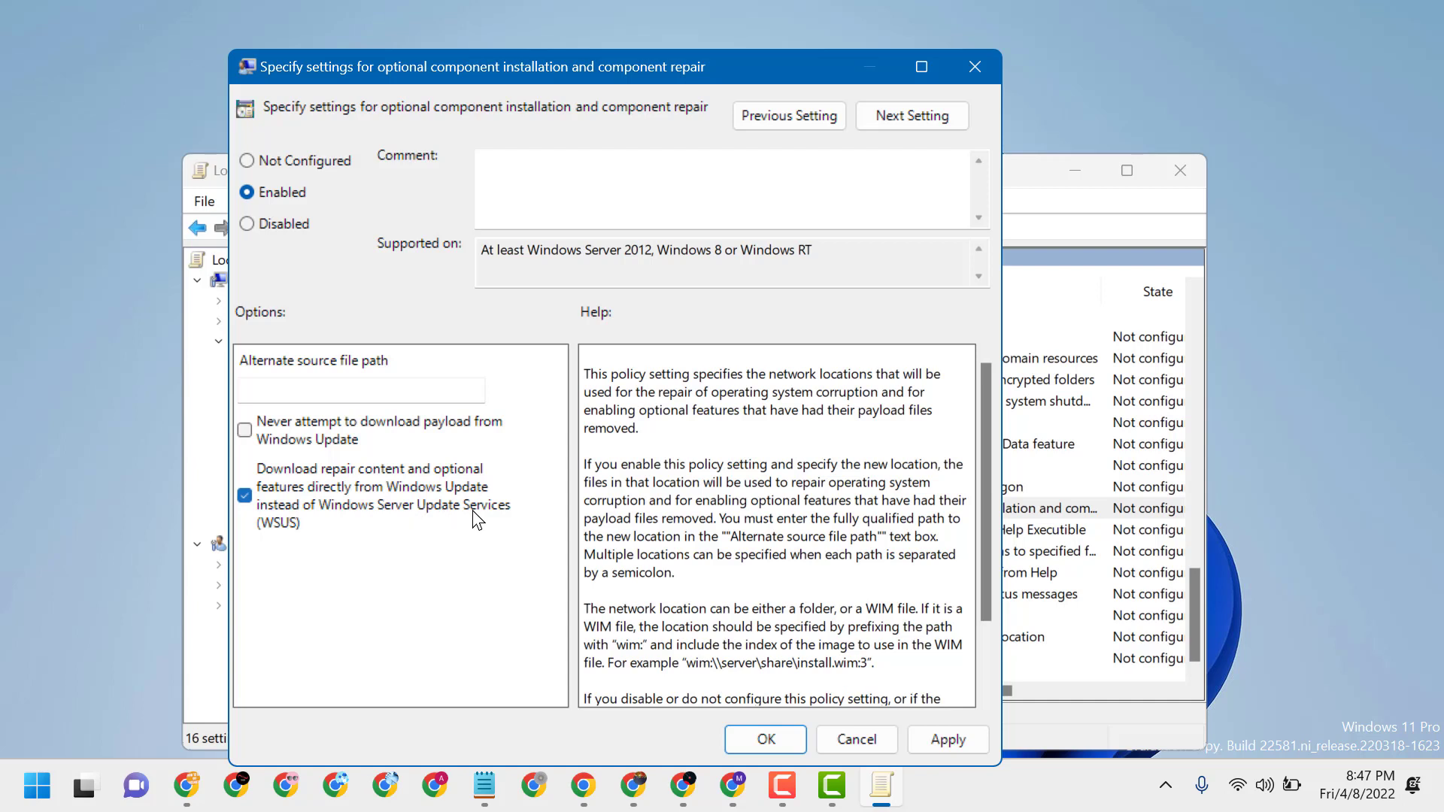
mouse_move(898, 715)
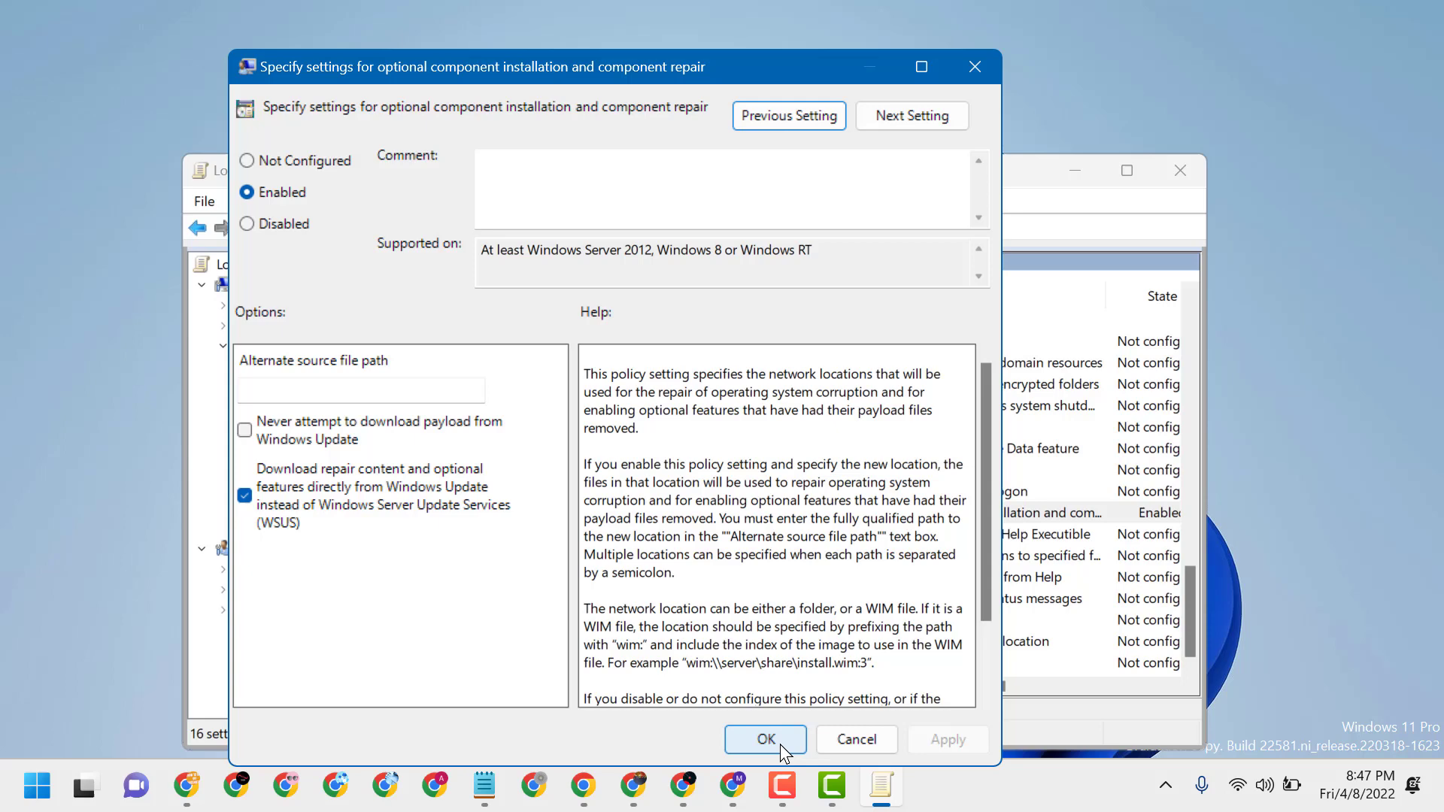
left_click(764, 738)
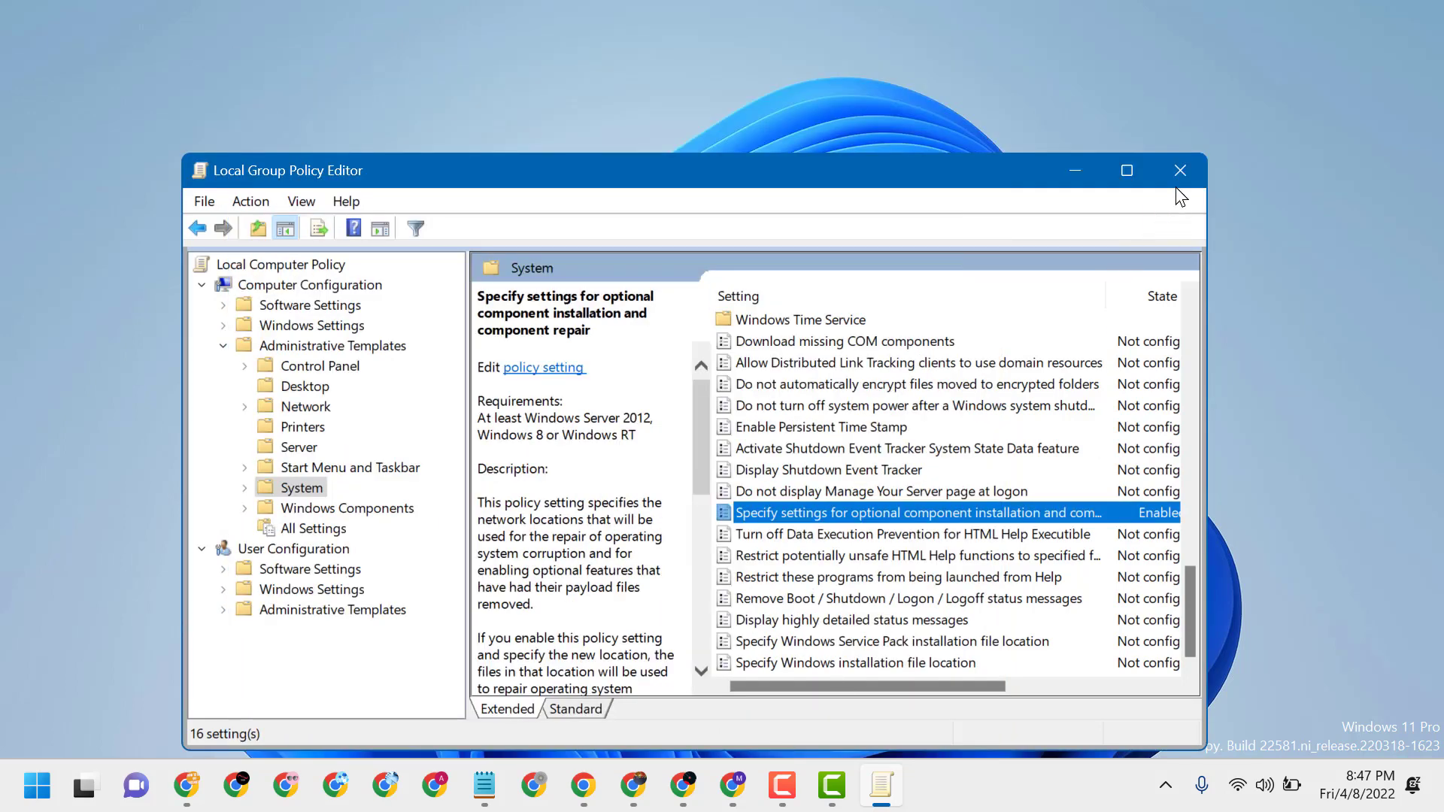
Close Local Group Policy Editor and return to the Notepad note on the .NET 3.5 error 0x800F0954 fix.
left_click(1179, 170)
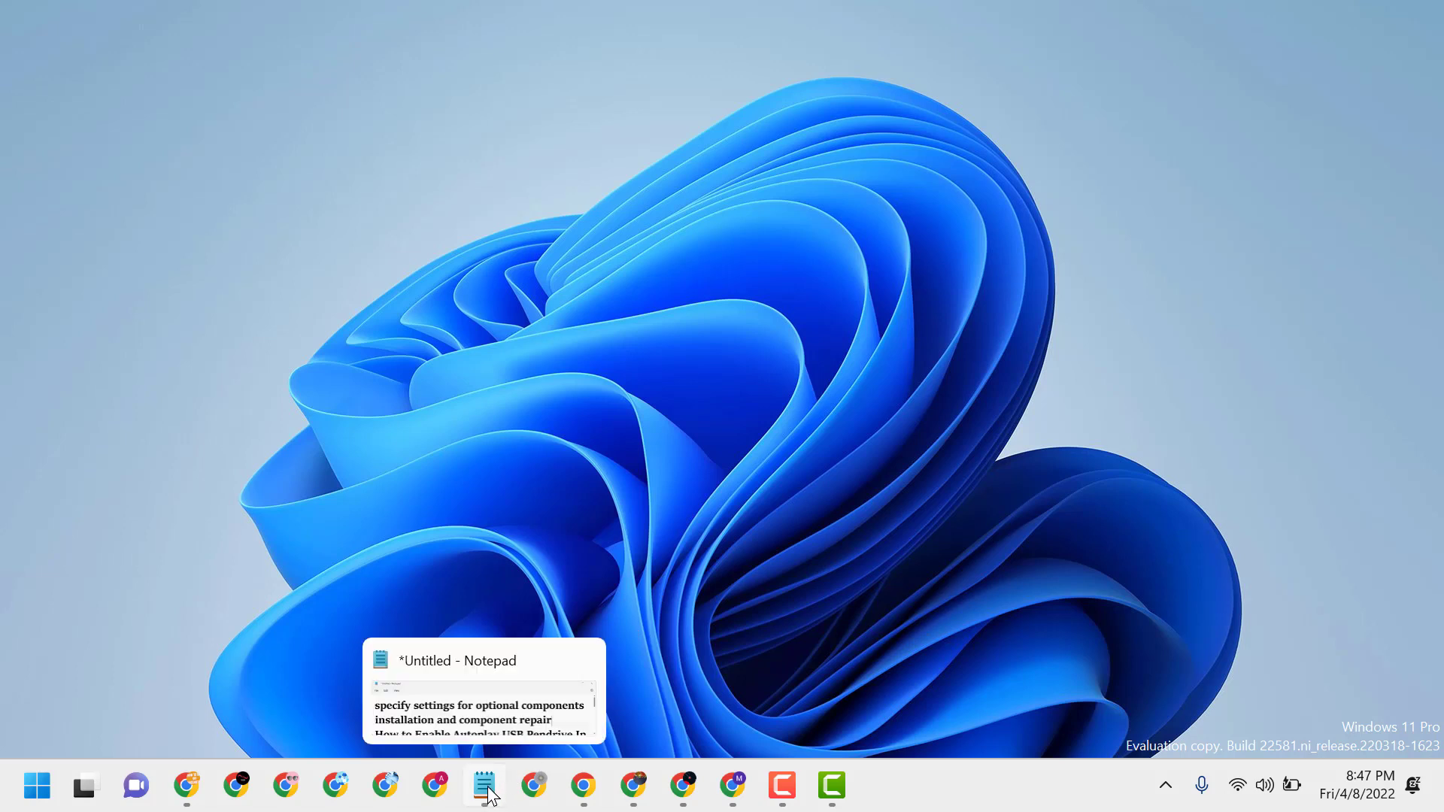
left_click(484, 785)
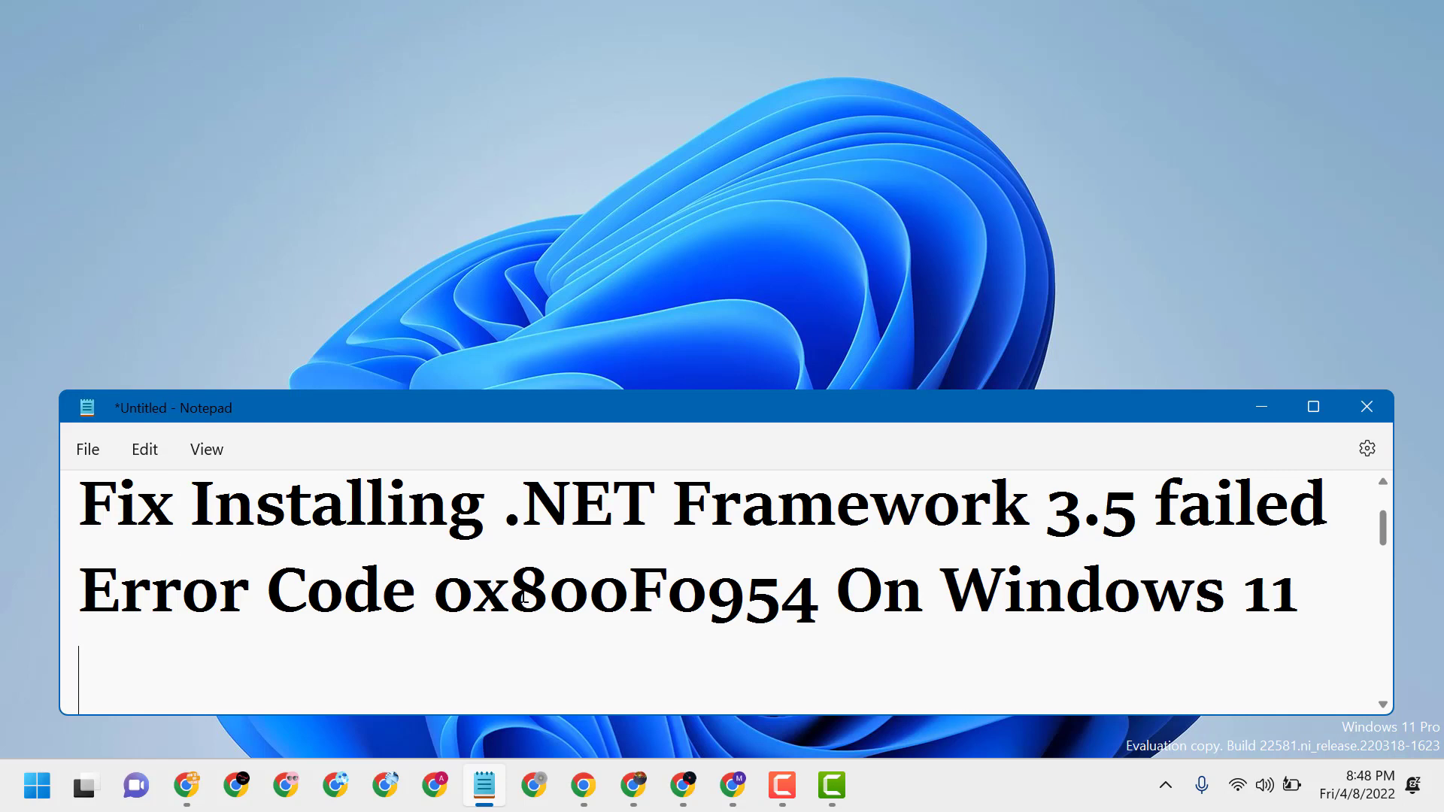
mouse_move(746, 591)
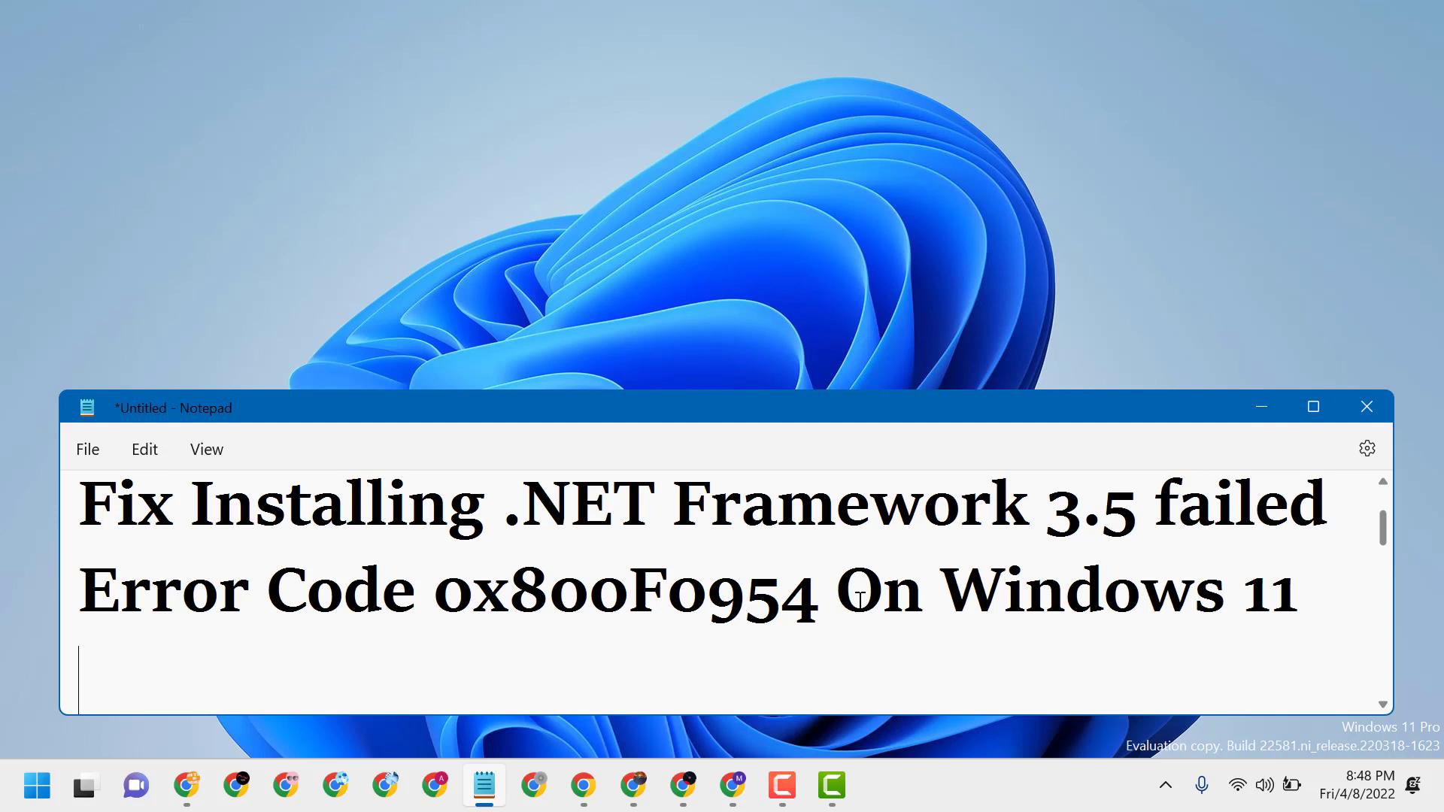
mouse_move(820, 612)
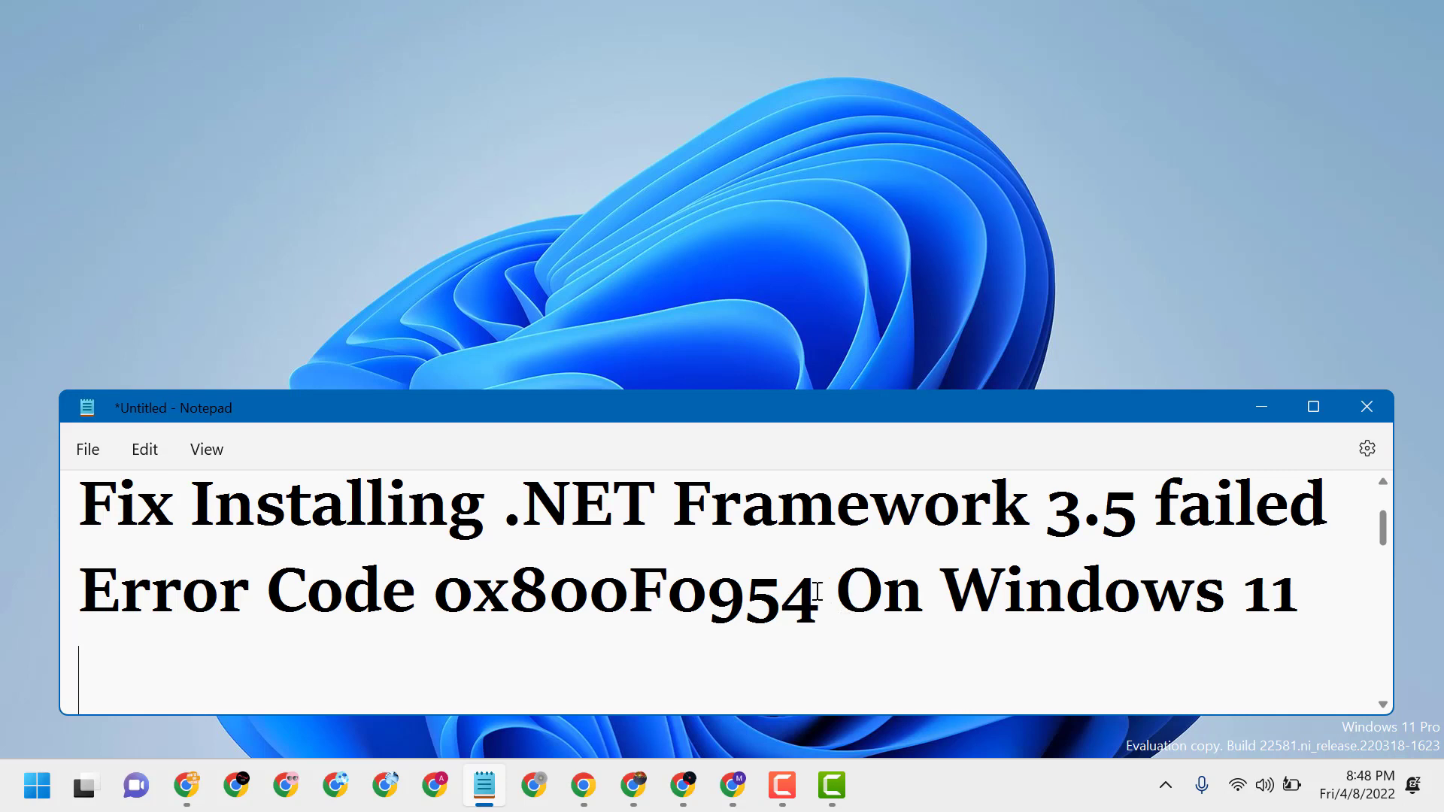